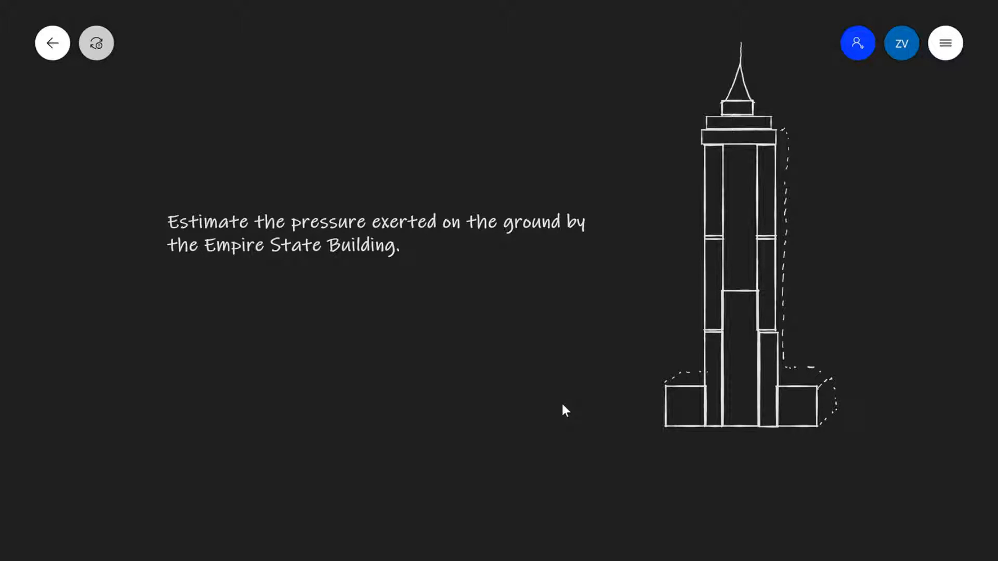
pyautogui.moveTo(561, 433)
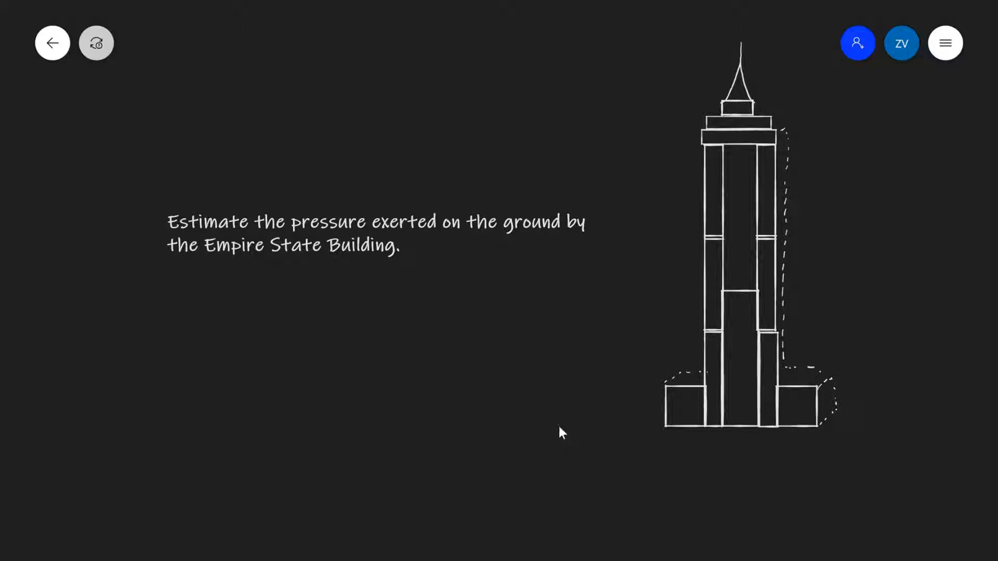
pyautogui.moveTo(551, 418)
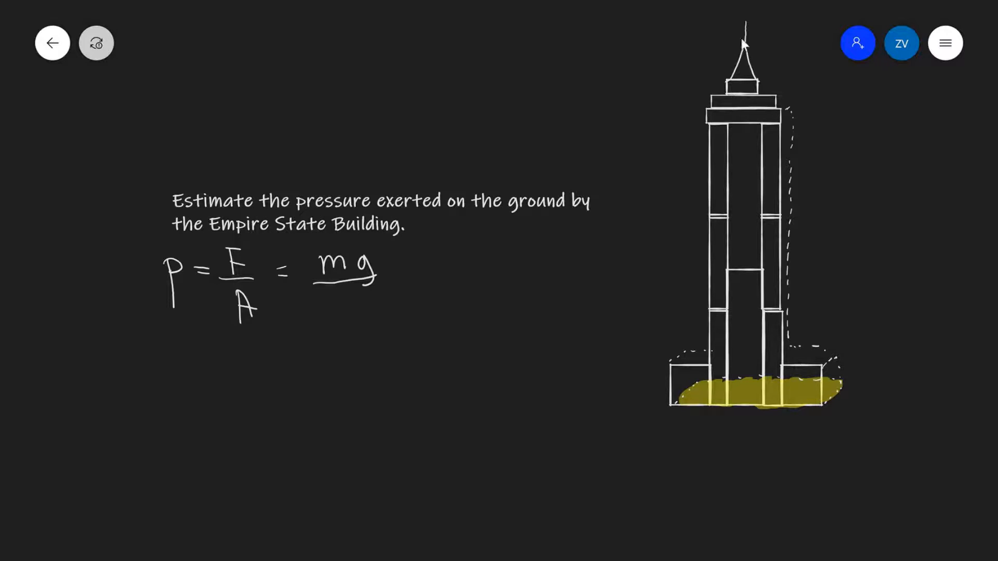
pyautogui.moveTo(759, 76)
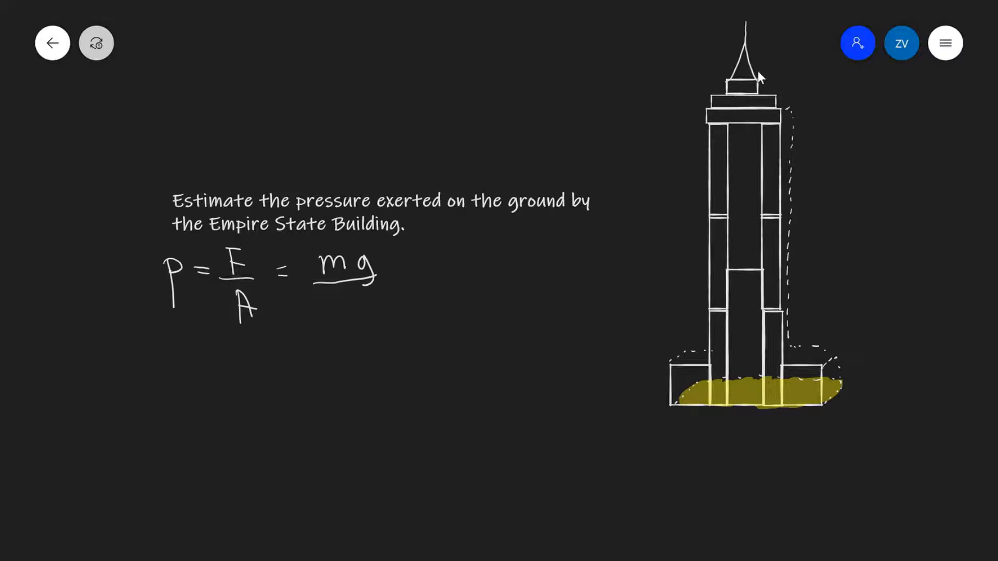
pyautogui.moveTo(667, 412)
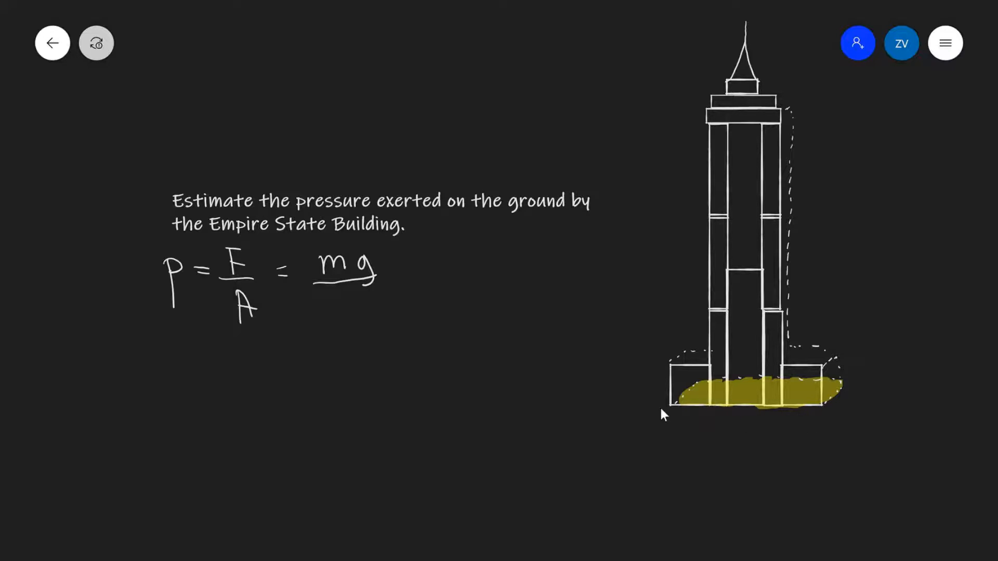
pyautogui.moveTo(917, 420)
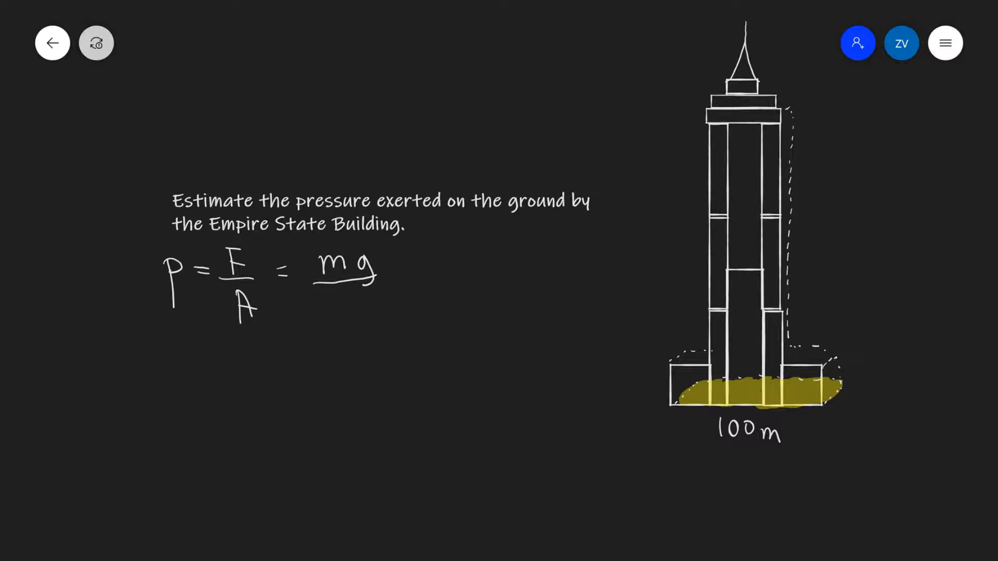
pyautogui.moveTo(890, 361)
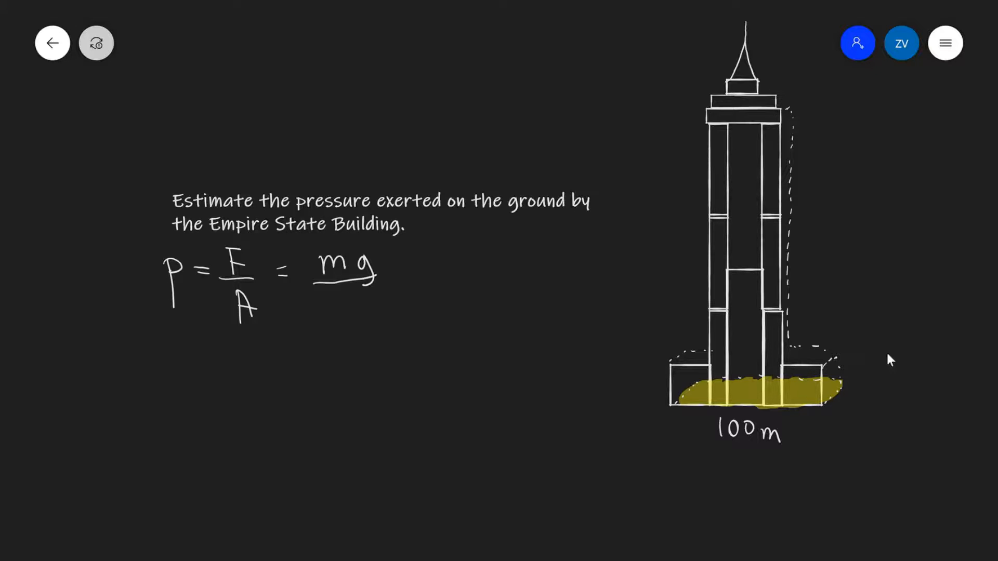
pyautogui.moveTo(859, 328)
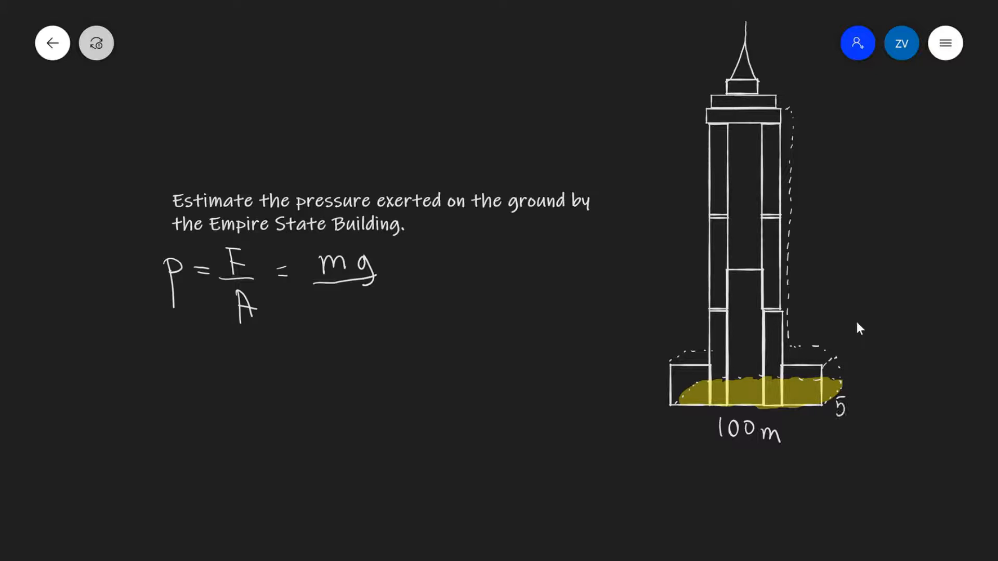
pyautogui.write('50m')
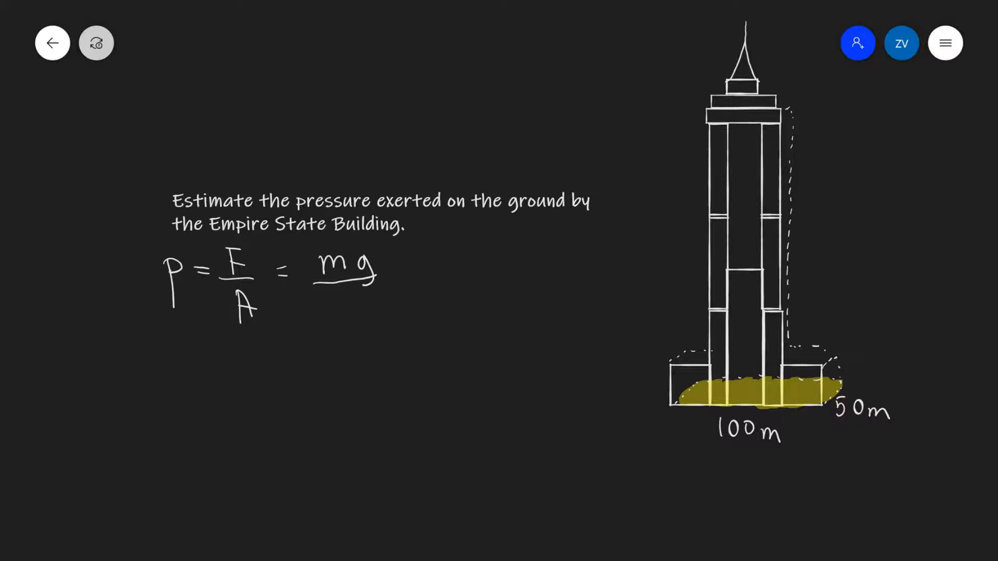
pyautogui.moveTo(885, 413)
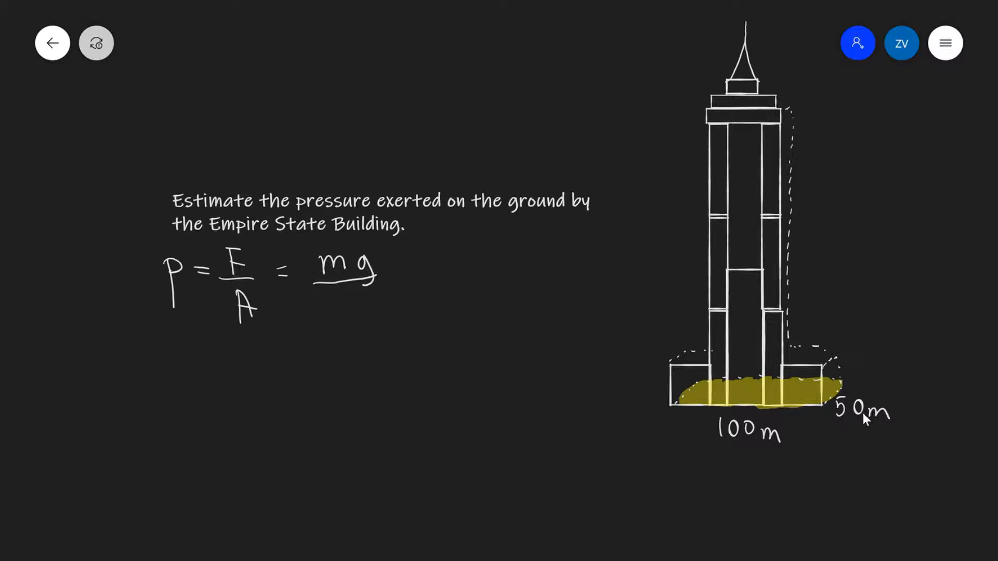
pyautogui.moveTo(755, 410)
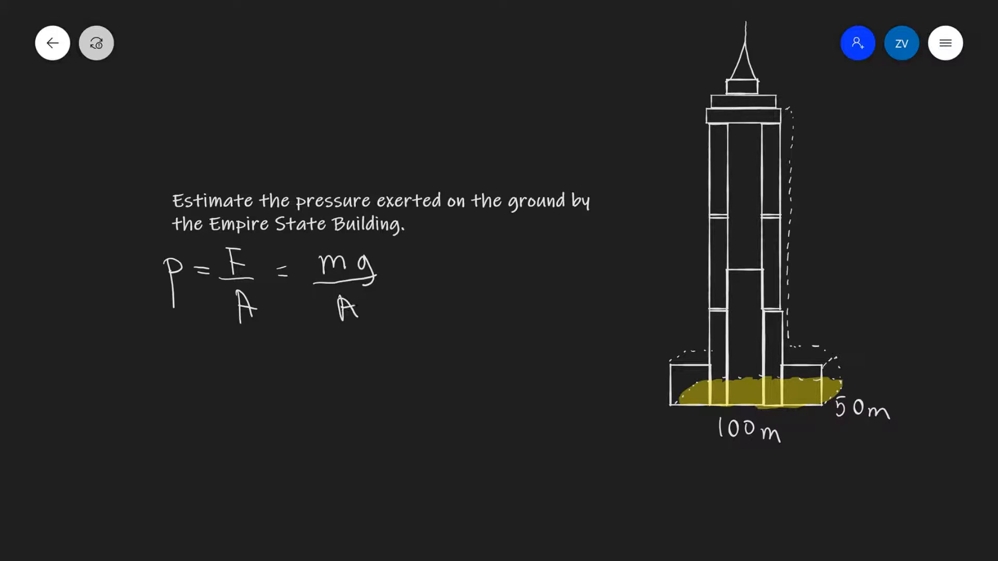
pyautogui.moveTo(398, 342)
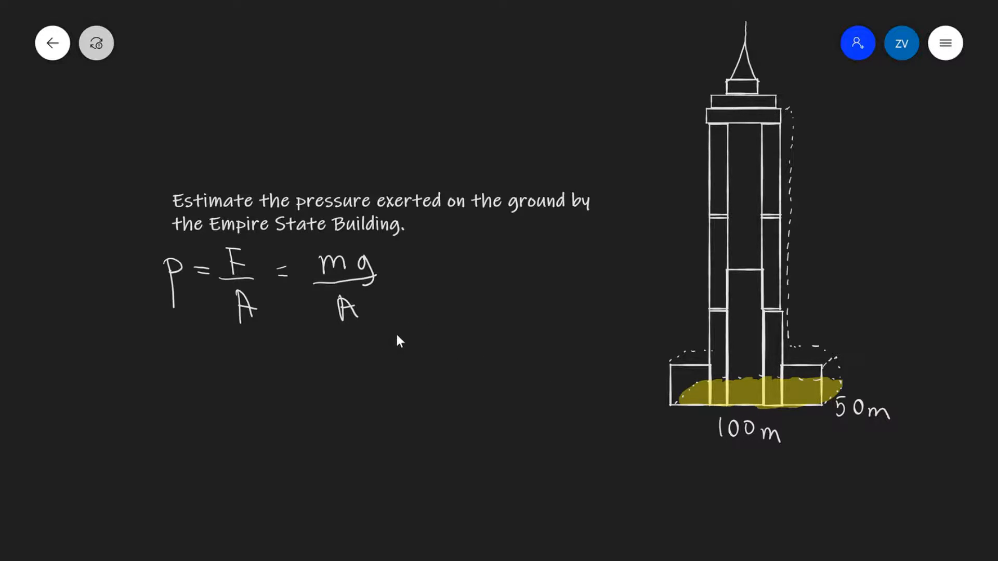
pyautogui.moveTo(372, 325)
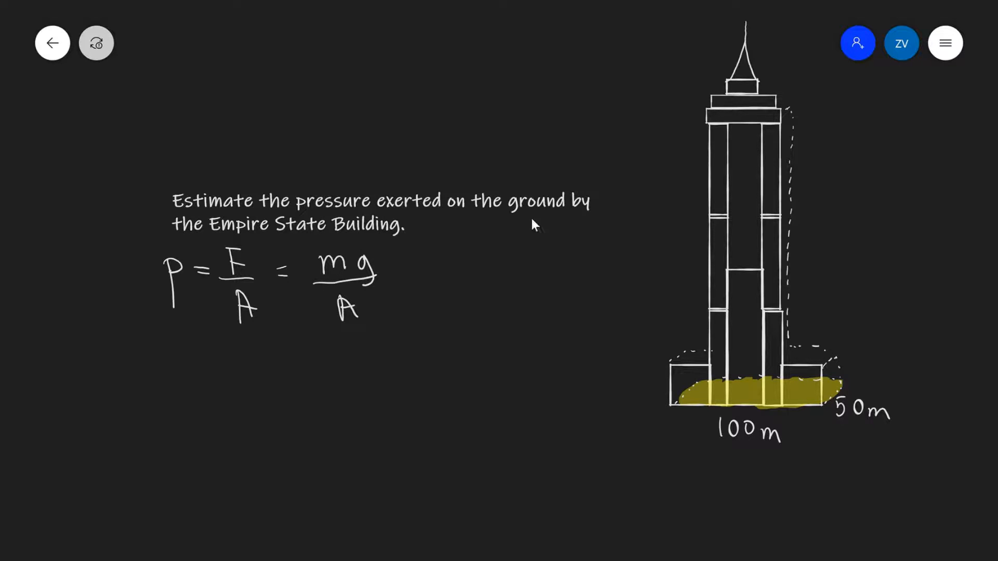
pyautogui.moveTo(740, 194)
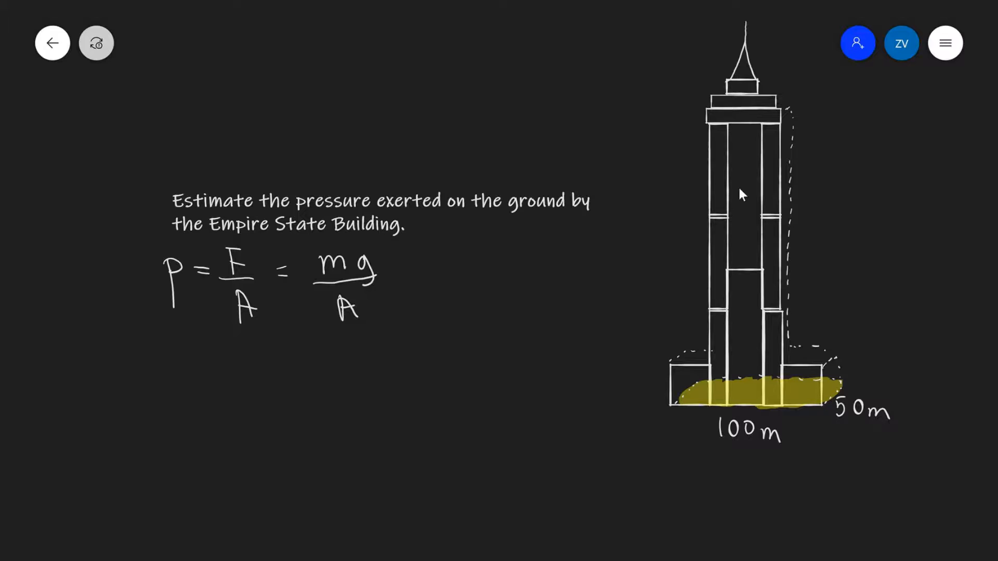
pyautogui.moveTo(793, 254)
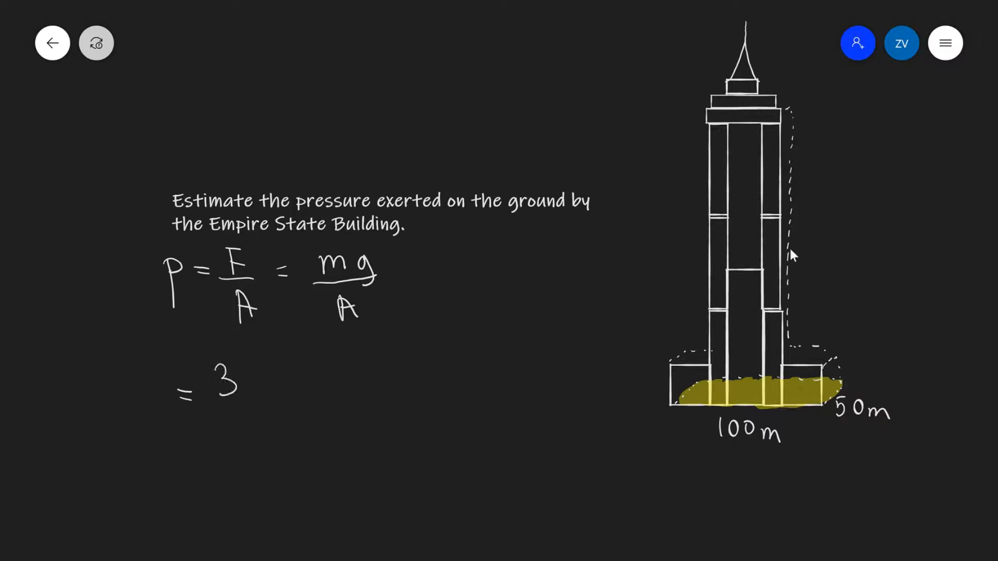
pyautogui.write('0000')
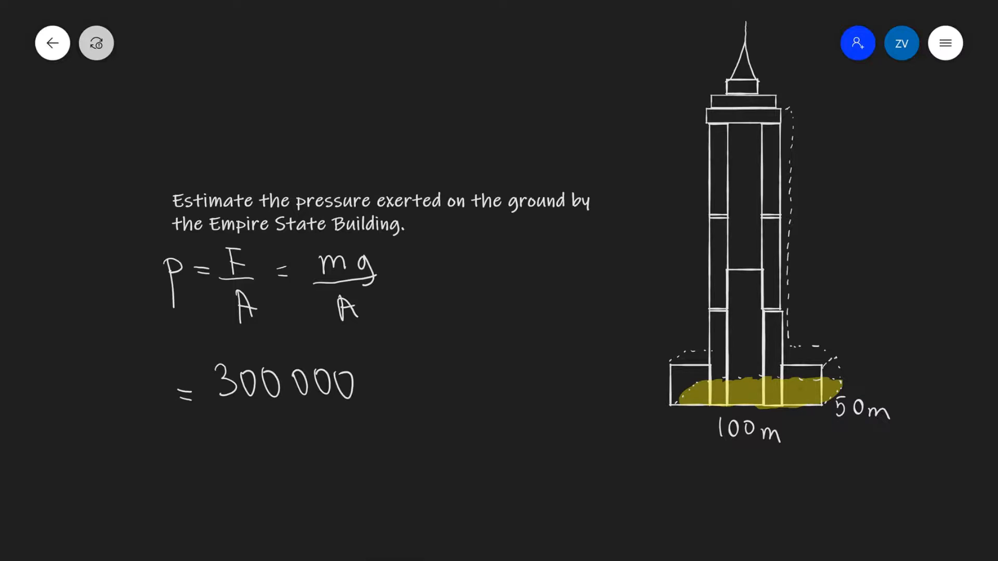
pyautogui.moveTo(794, 256)
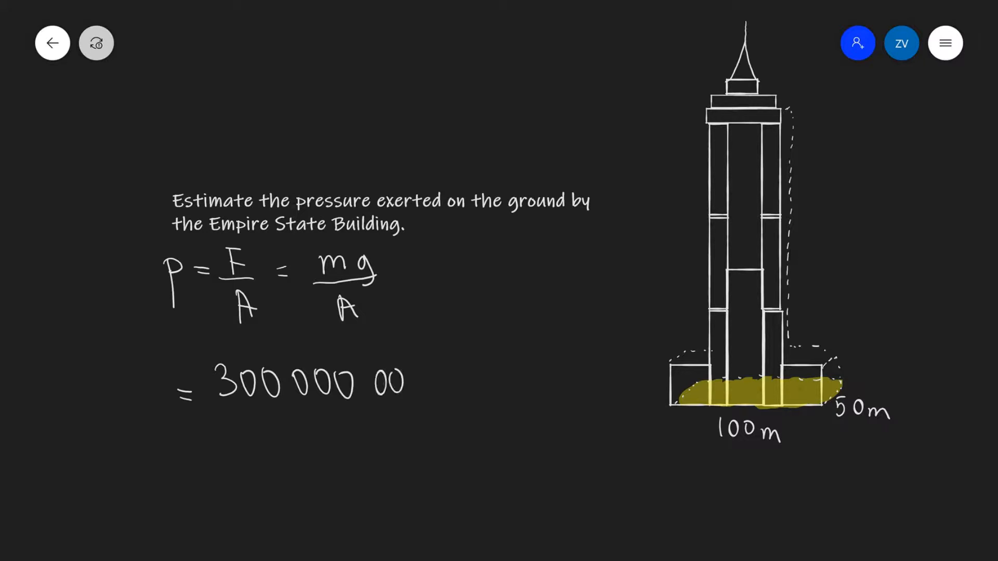
pyautogui.write('00')
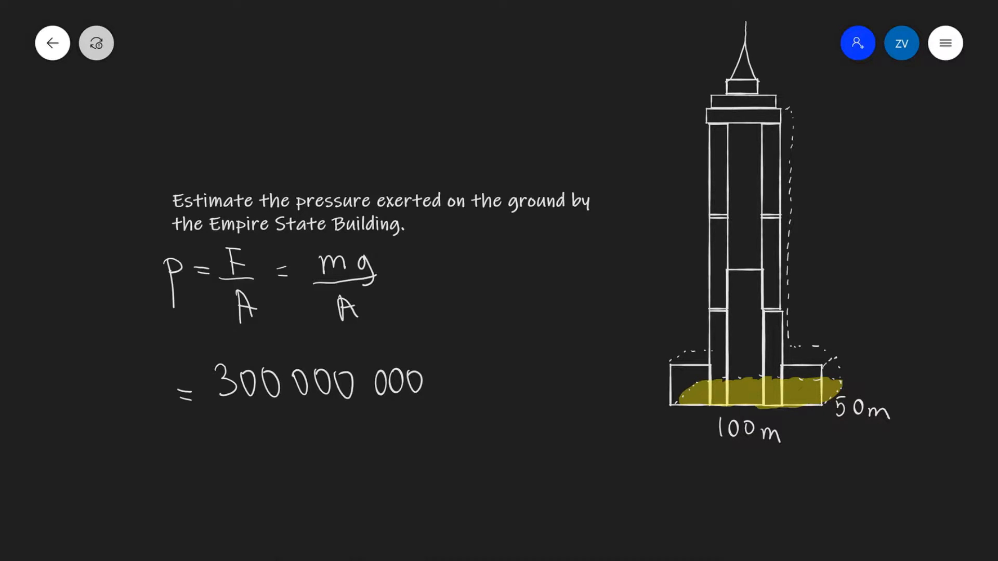
pyautogui.moveTo(798, 257)
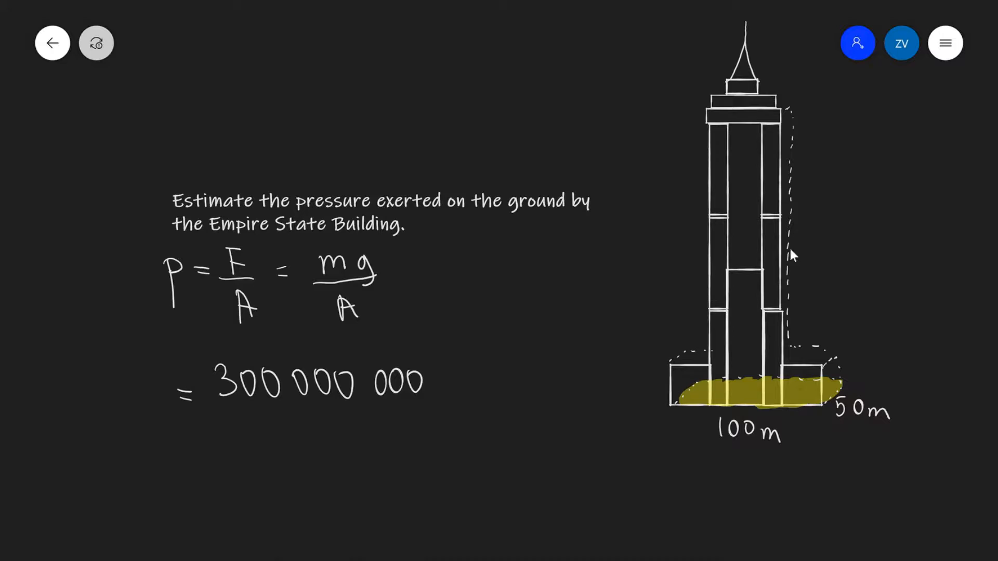
pyautogui.write('x 9.')
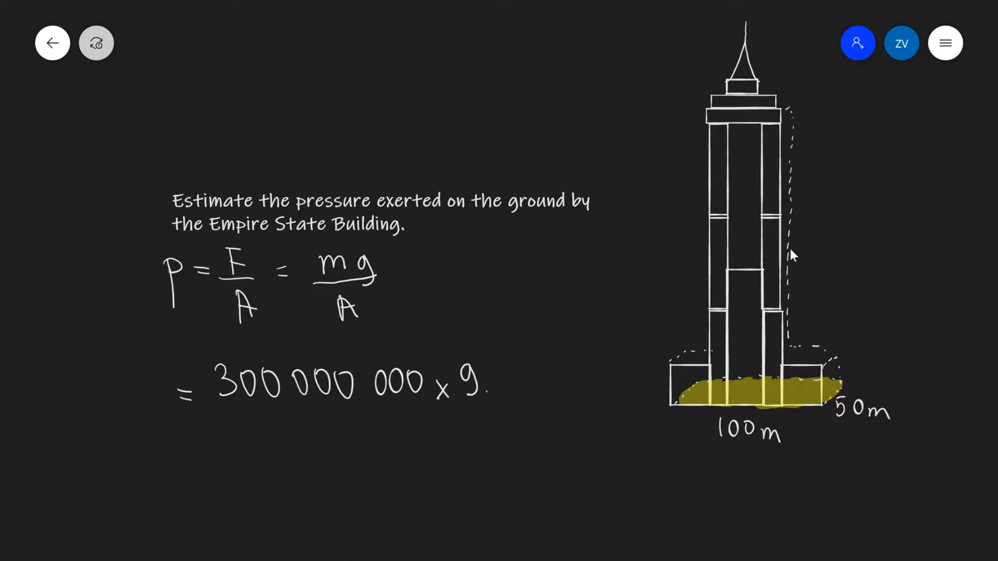
pyautogui.write('.81')
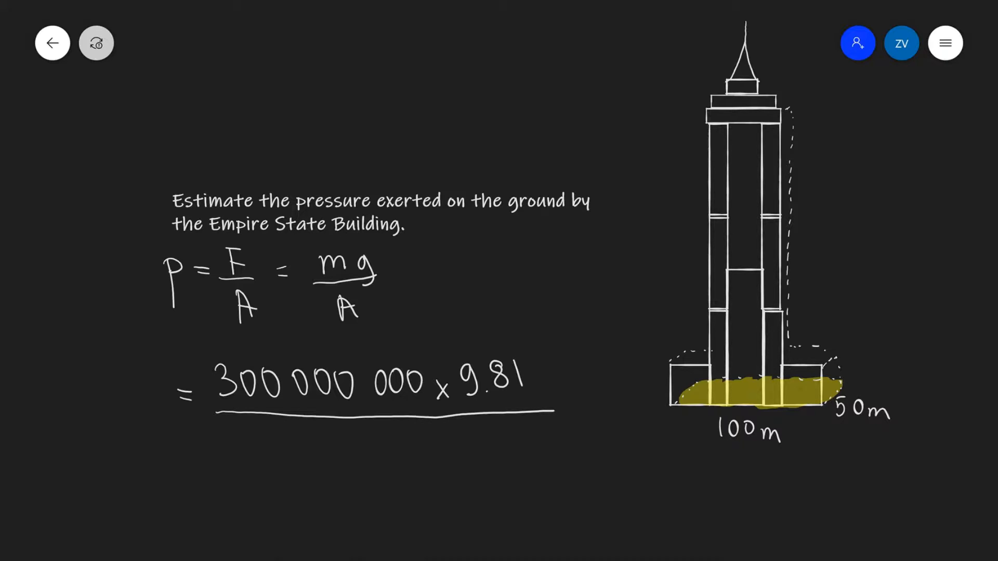
pyautogui.write('10')
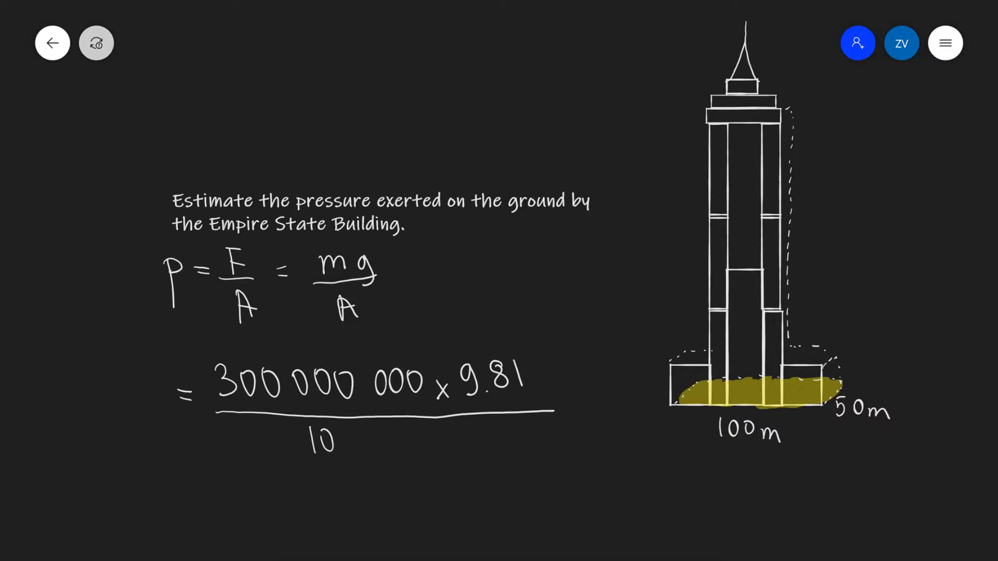
pyautogui.write('100 x')
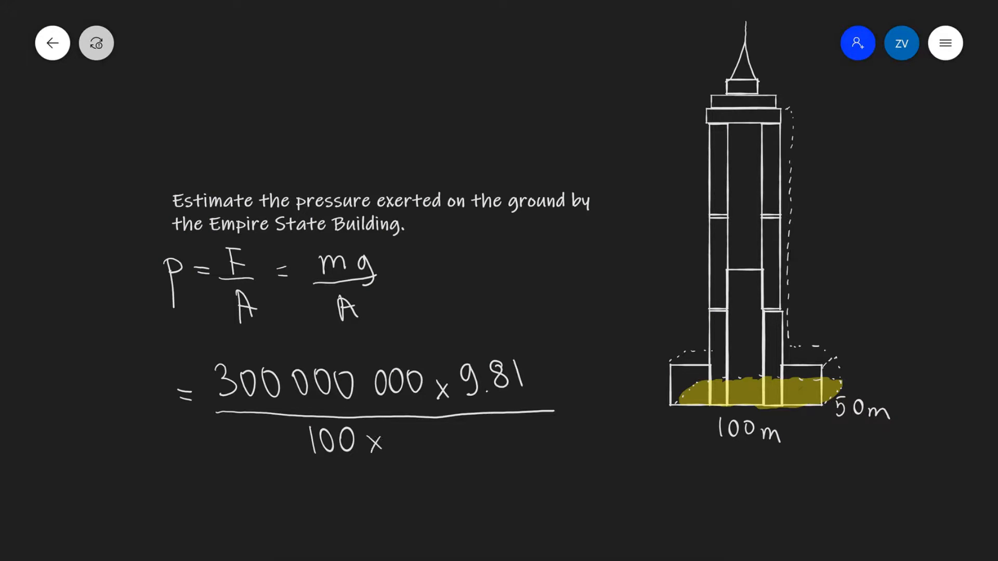
pyautogui.write('50')
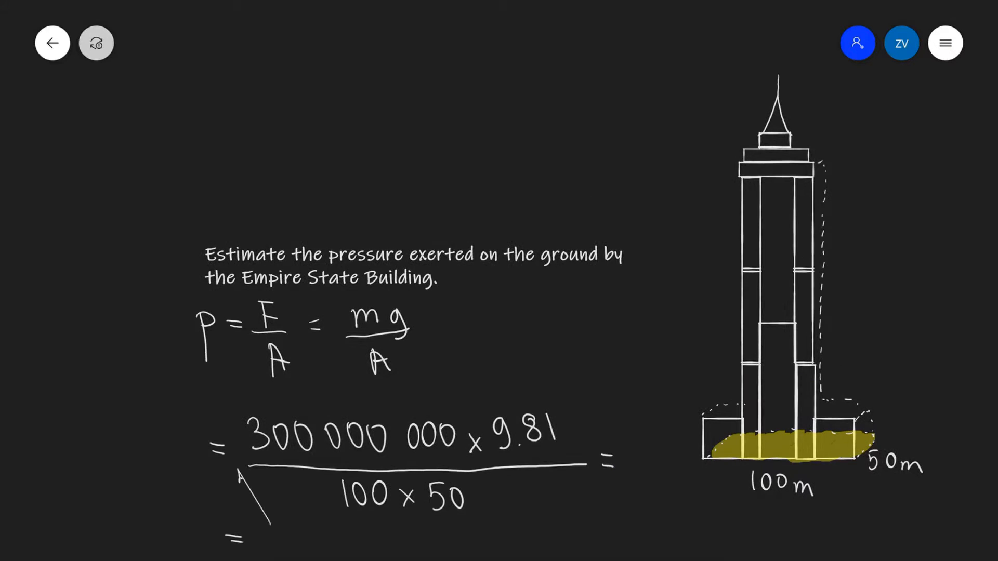
pyautogui.scroll(-3)
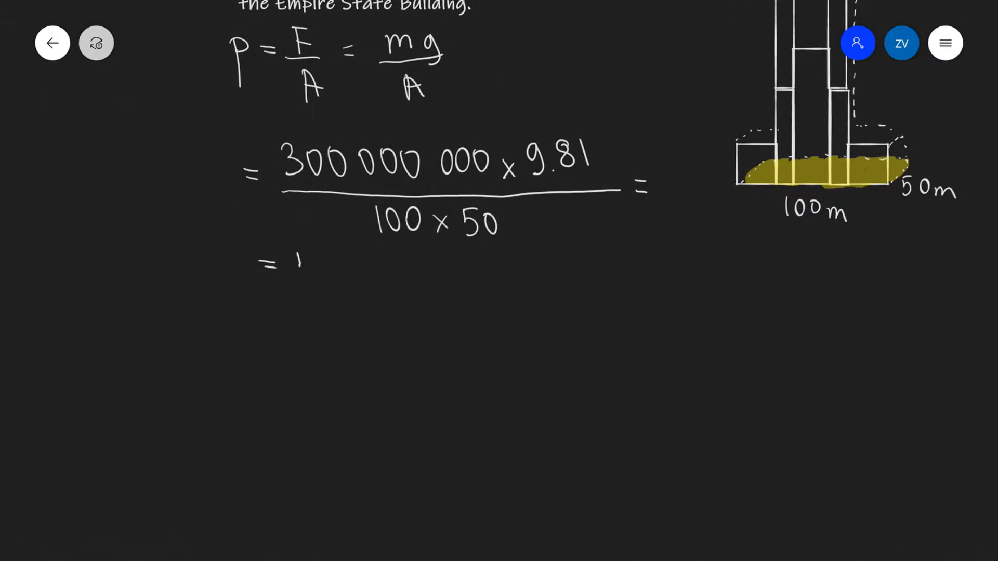
pyautogui.write('5.9')
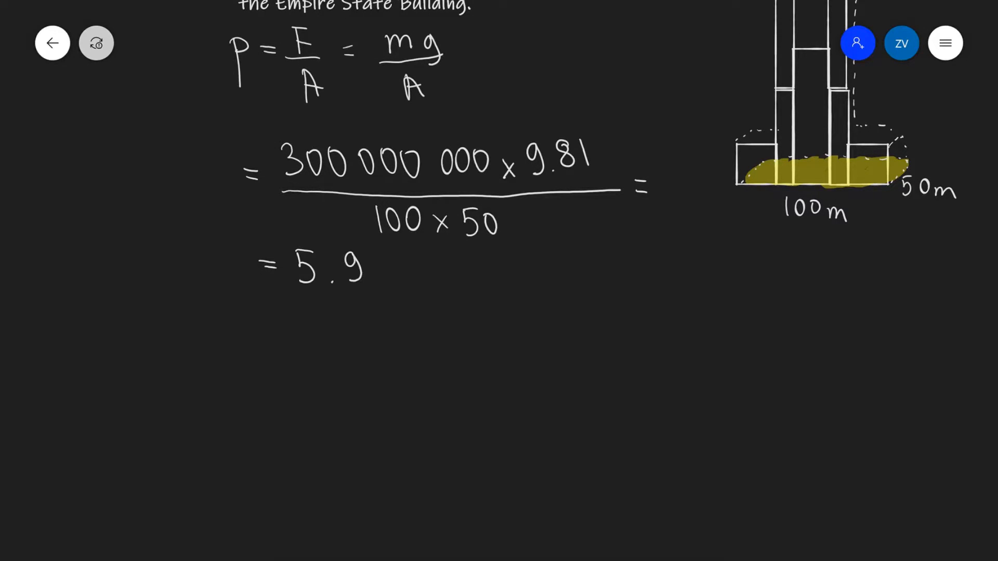